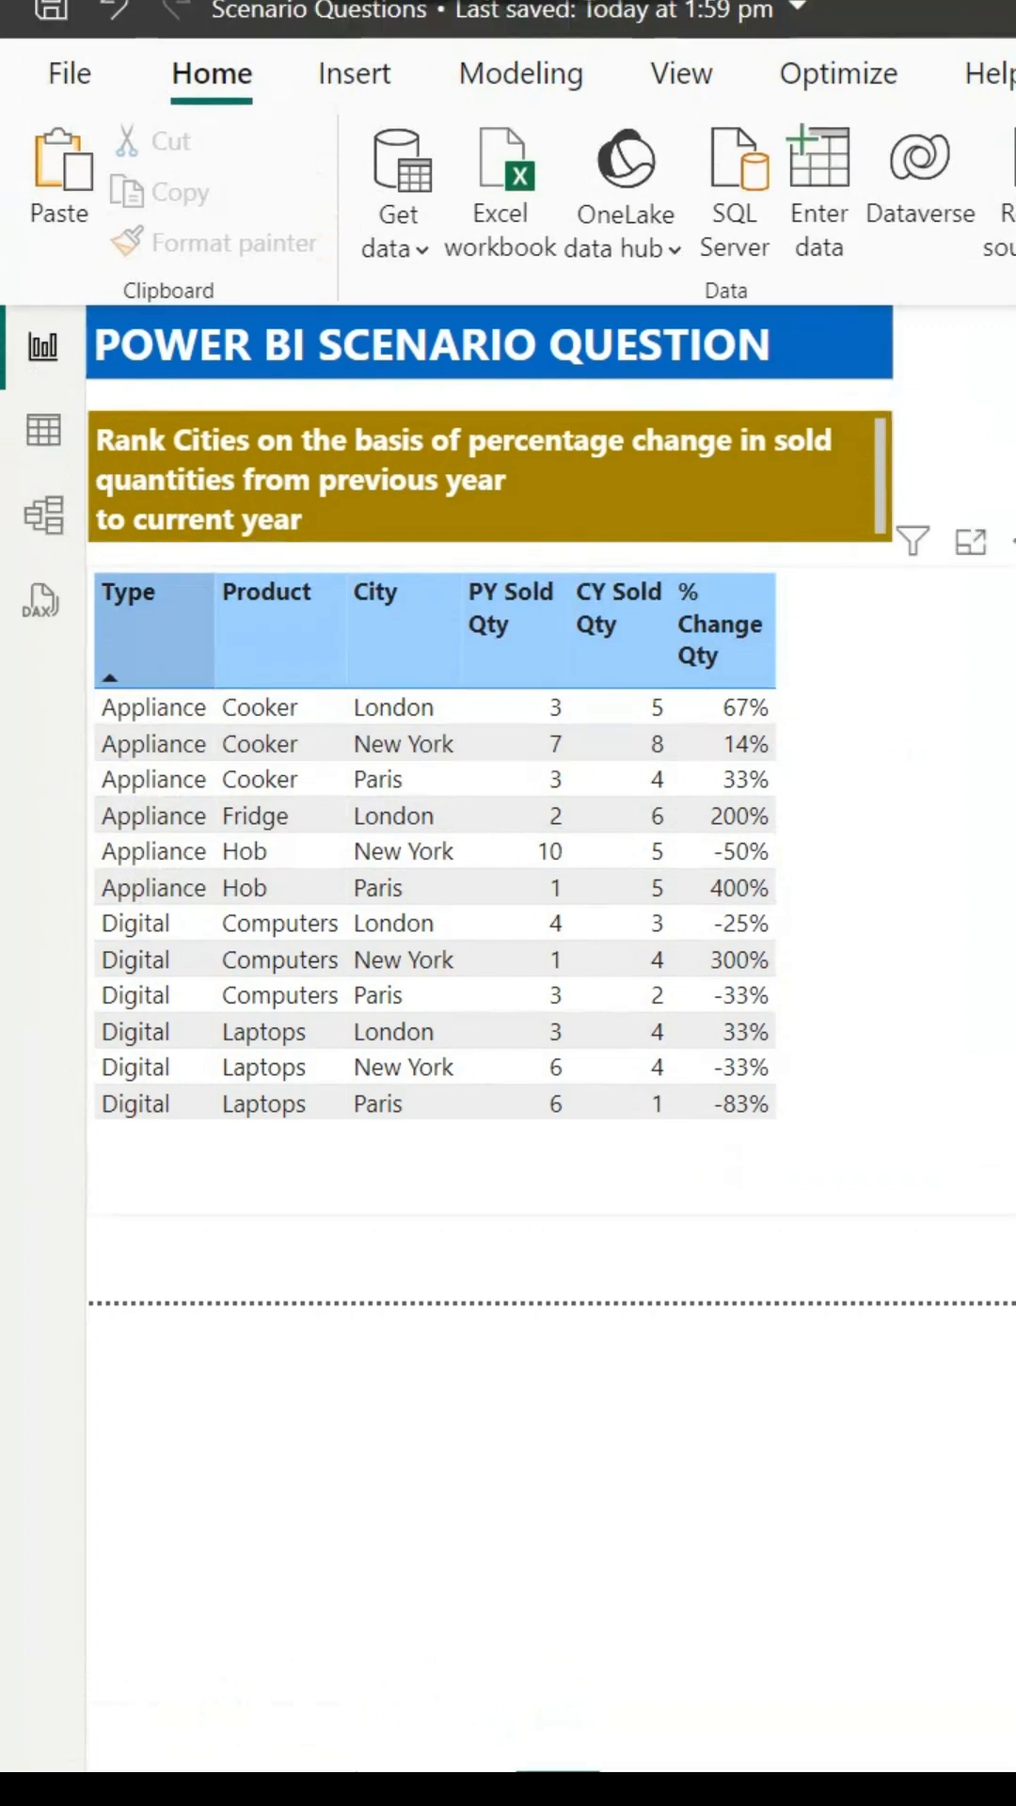
Step: Create a new measure from the Power BI Desktop ribbon
left_click(619, 621)
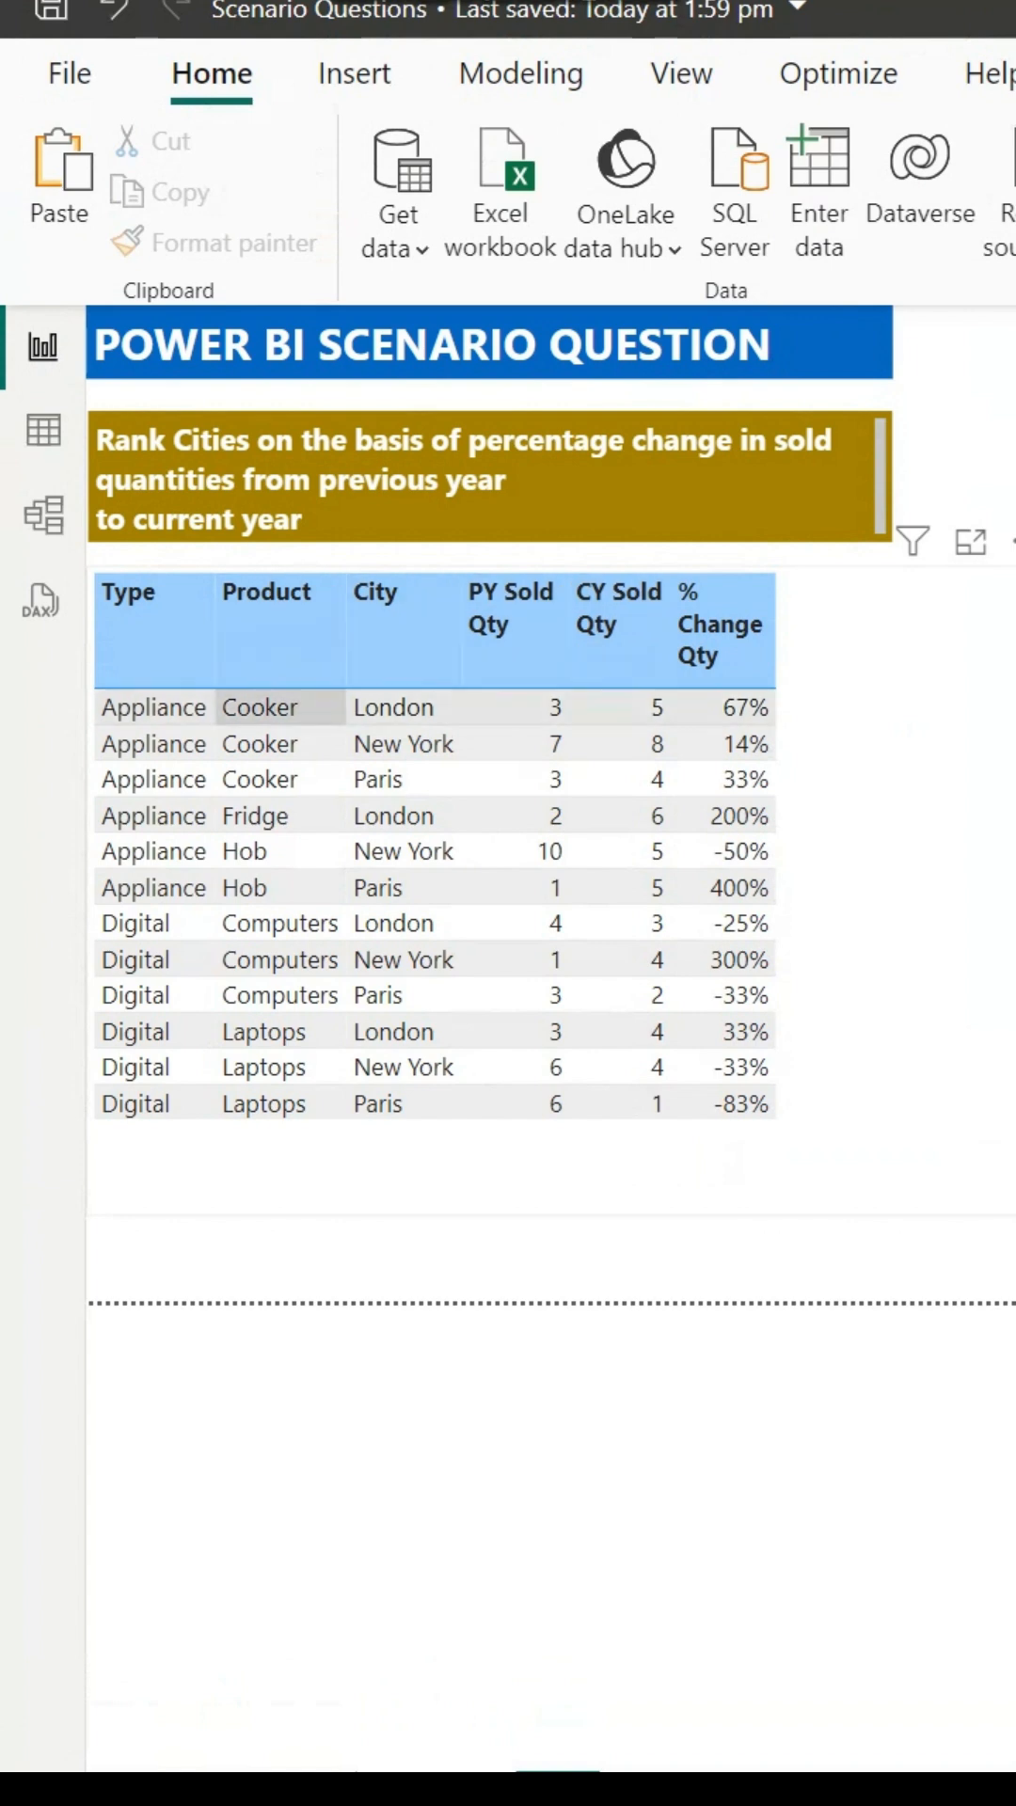
left_click(265, 591)
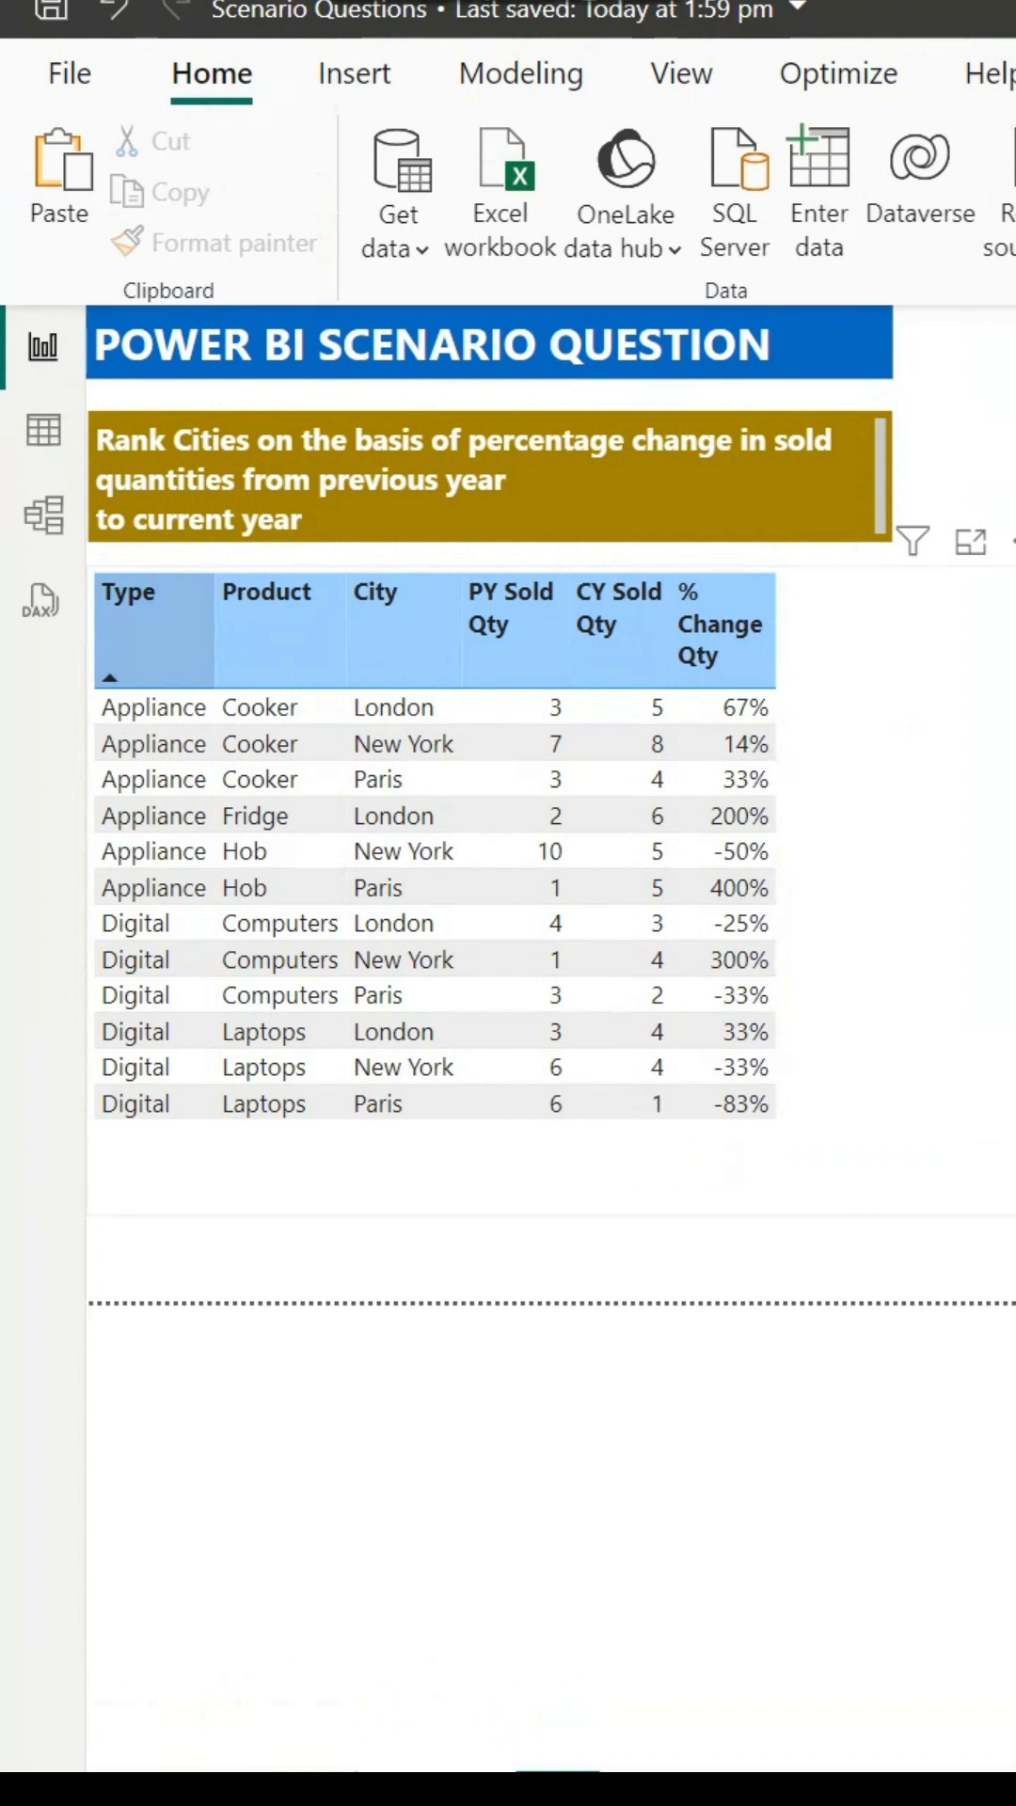
left_click(714, 622)
type("rANK")
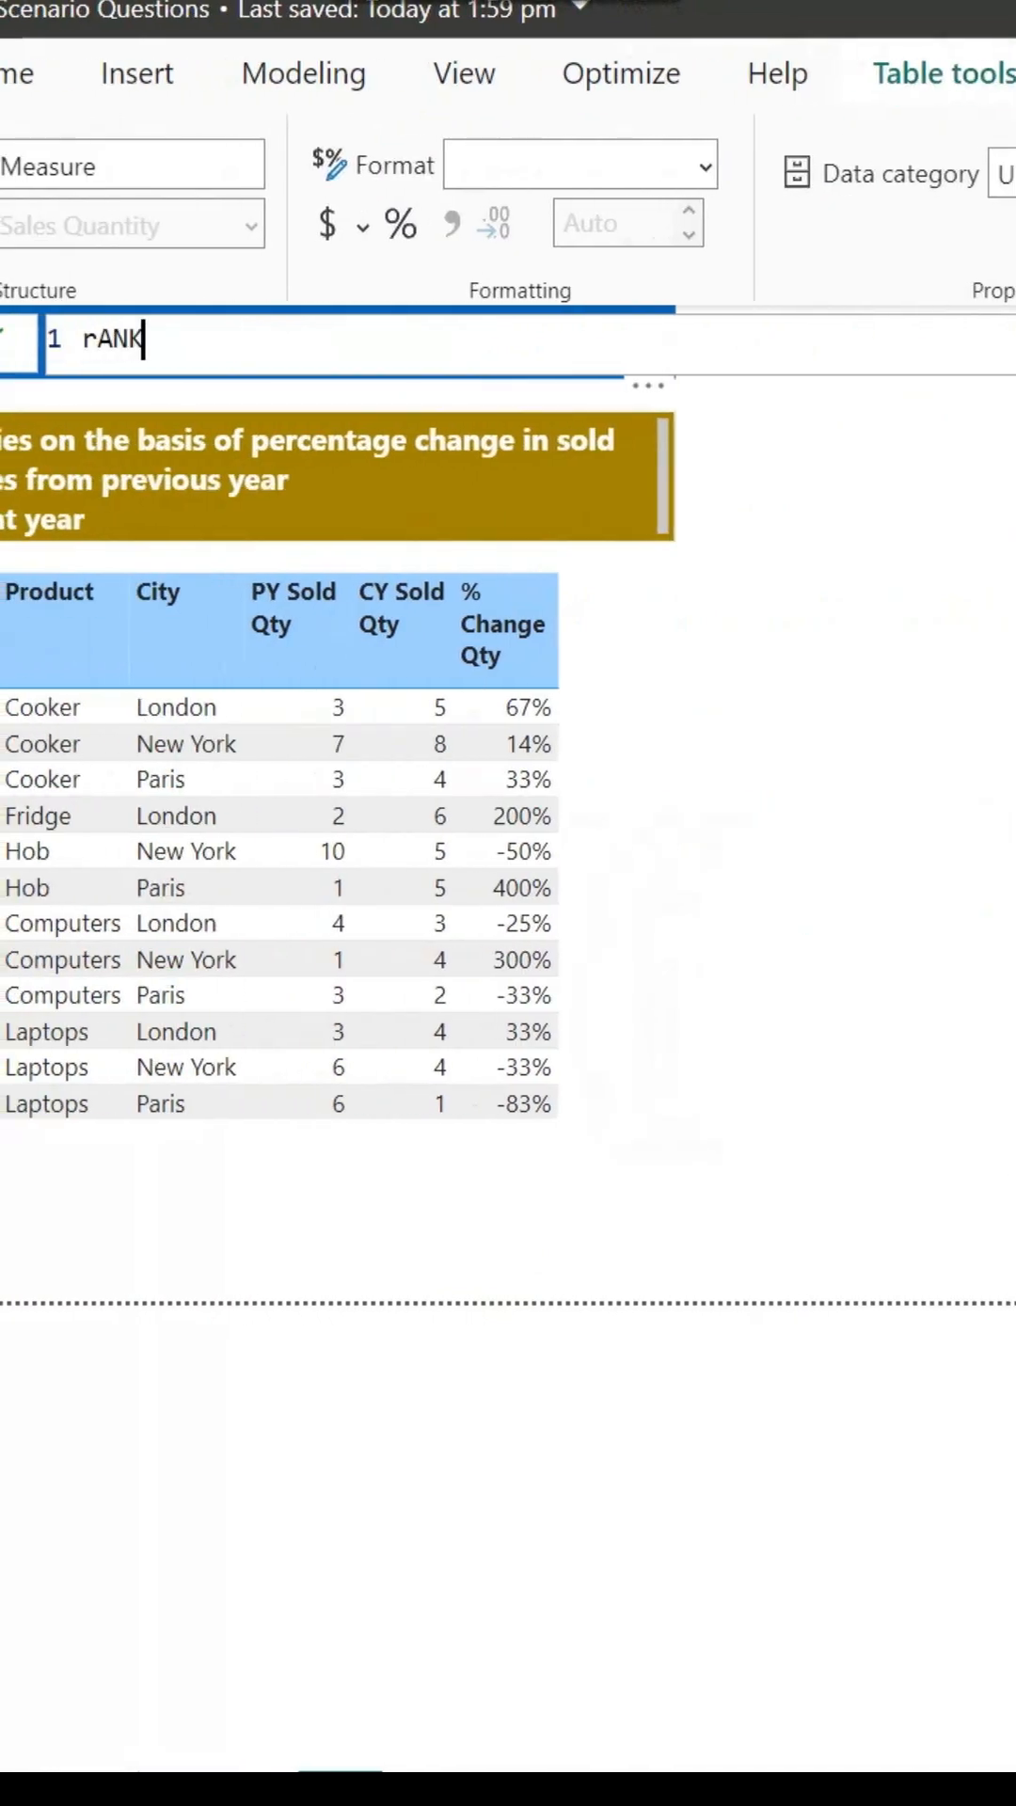
Step: Begin the formula rank = RANKX(ALLSELECTED('Sales Quantity'[City]) in the formula bar
key("Backspace")
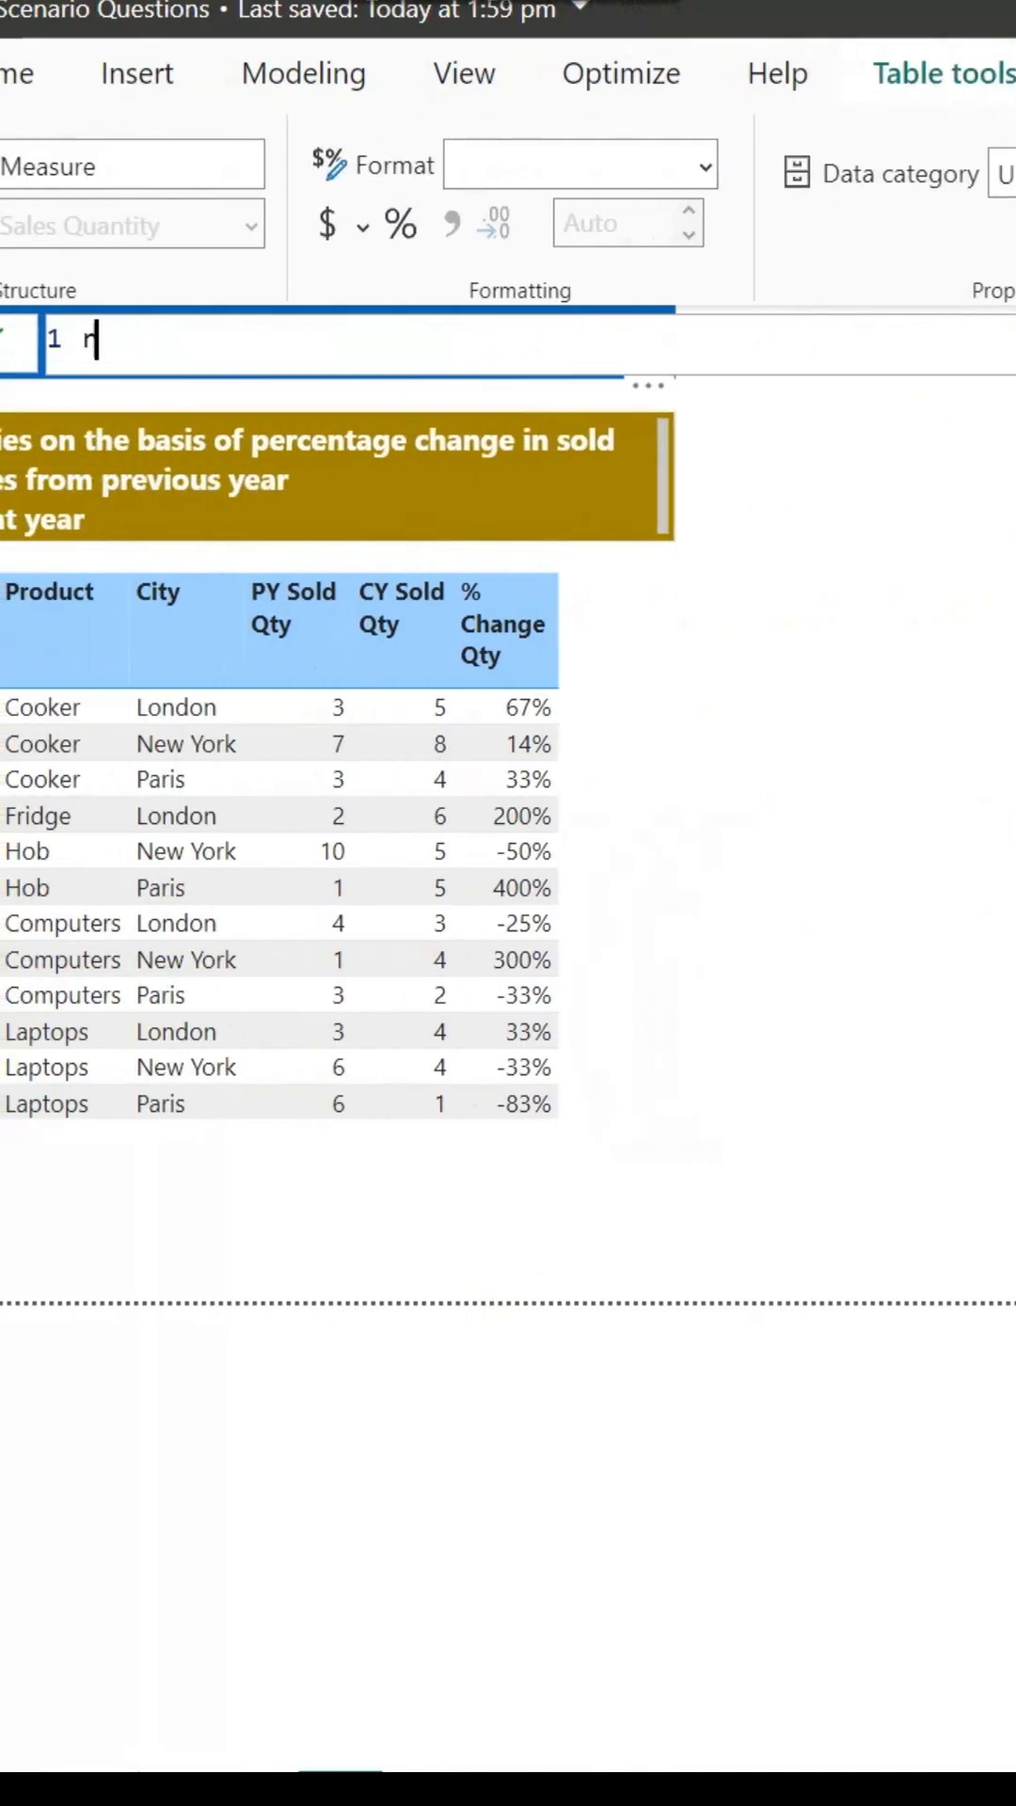
type("ank = r")
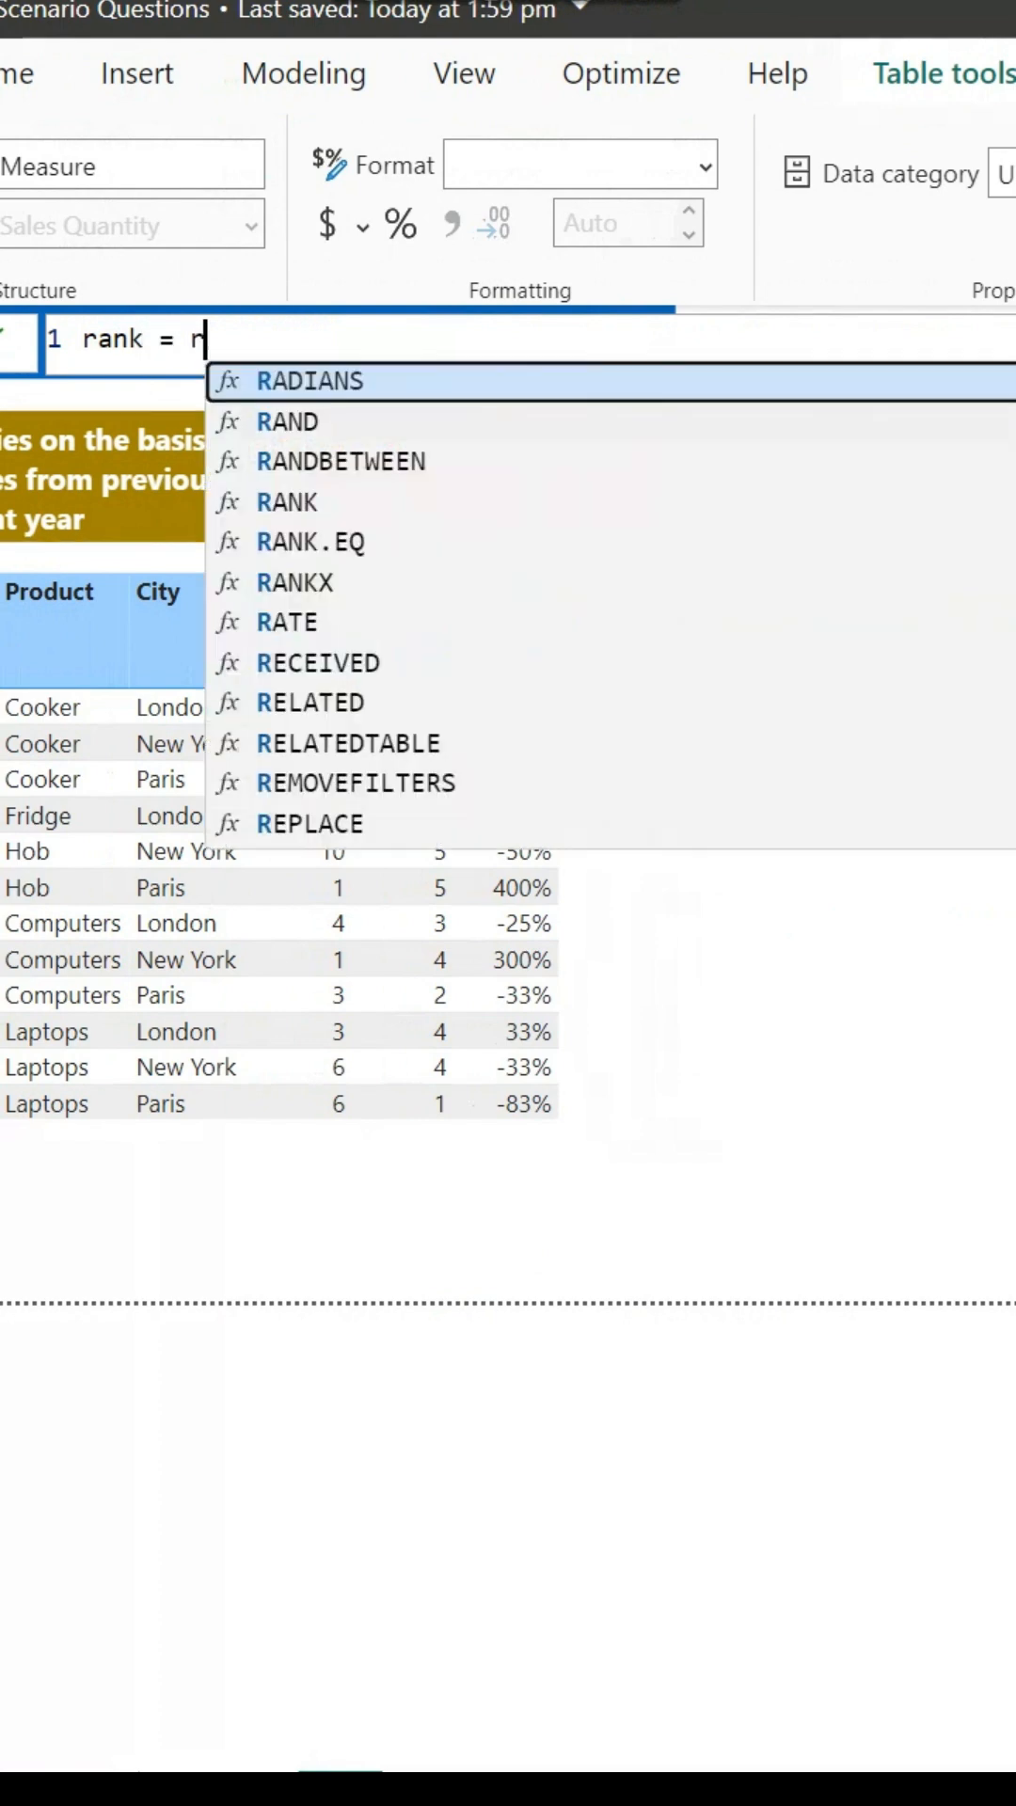
type("RANKX(ALLSELECTED(")
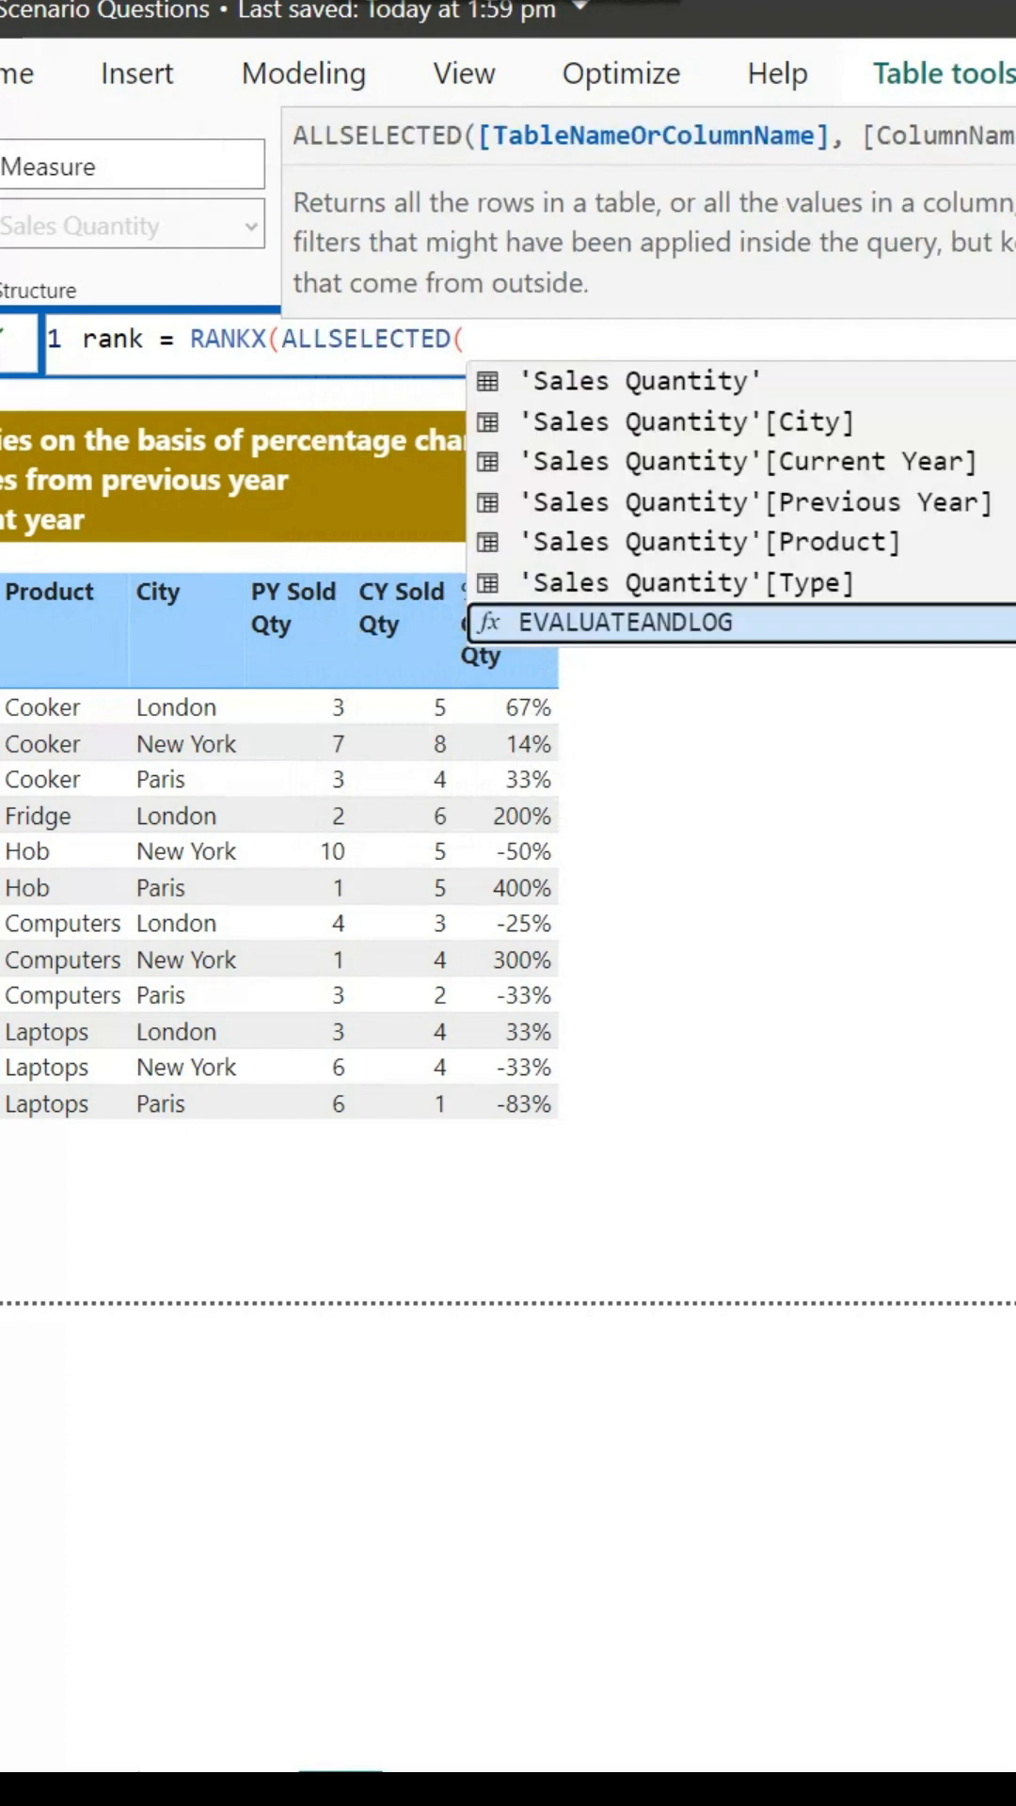
type("city")
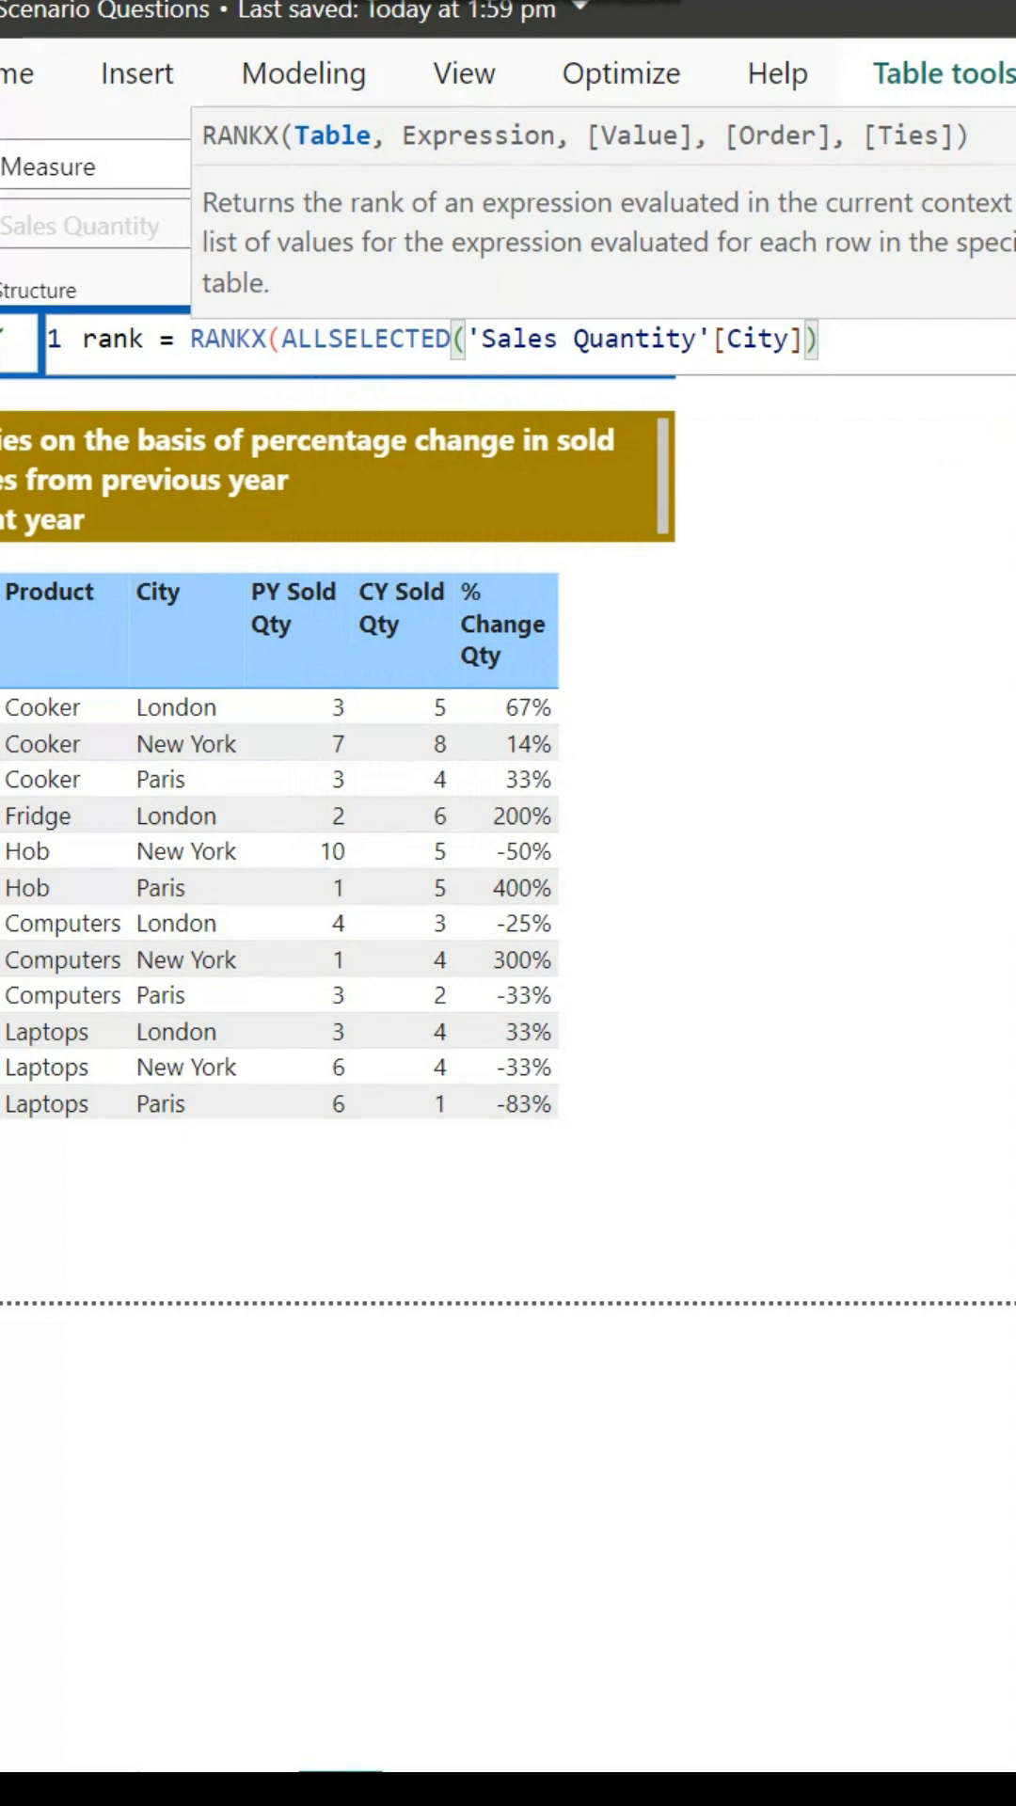
Step: Rank by [% Change Qty] in DESC order with Dense tie handling
type(",")
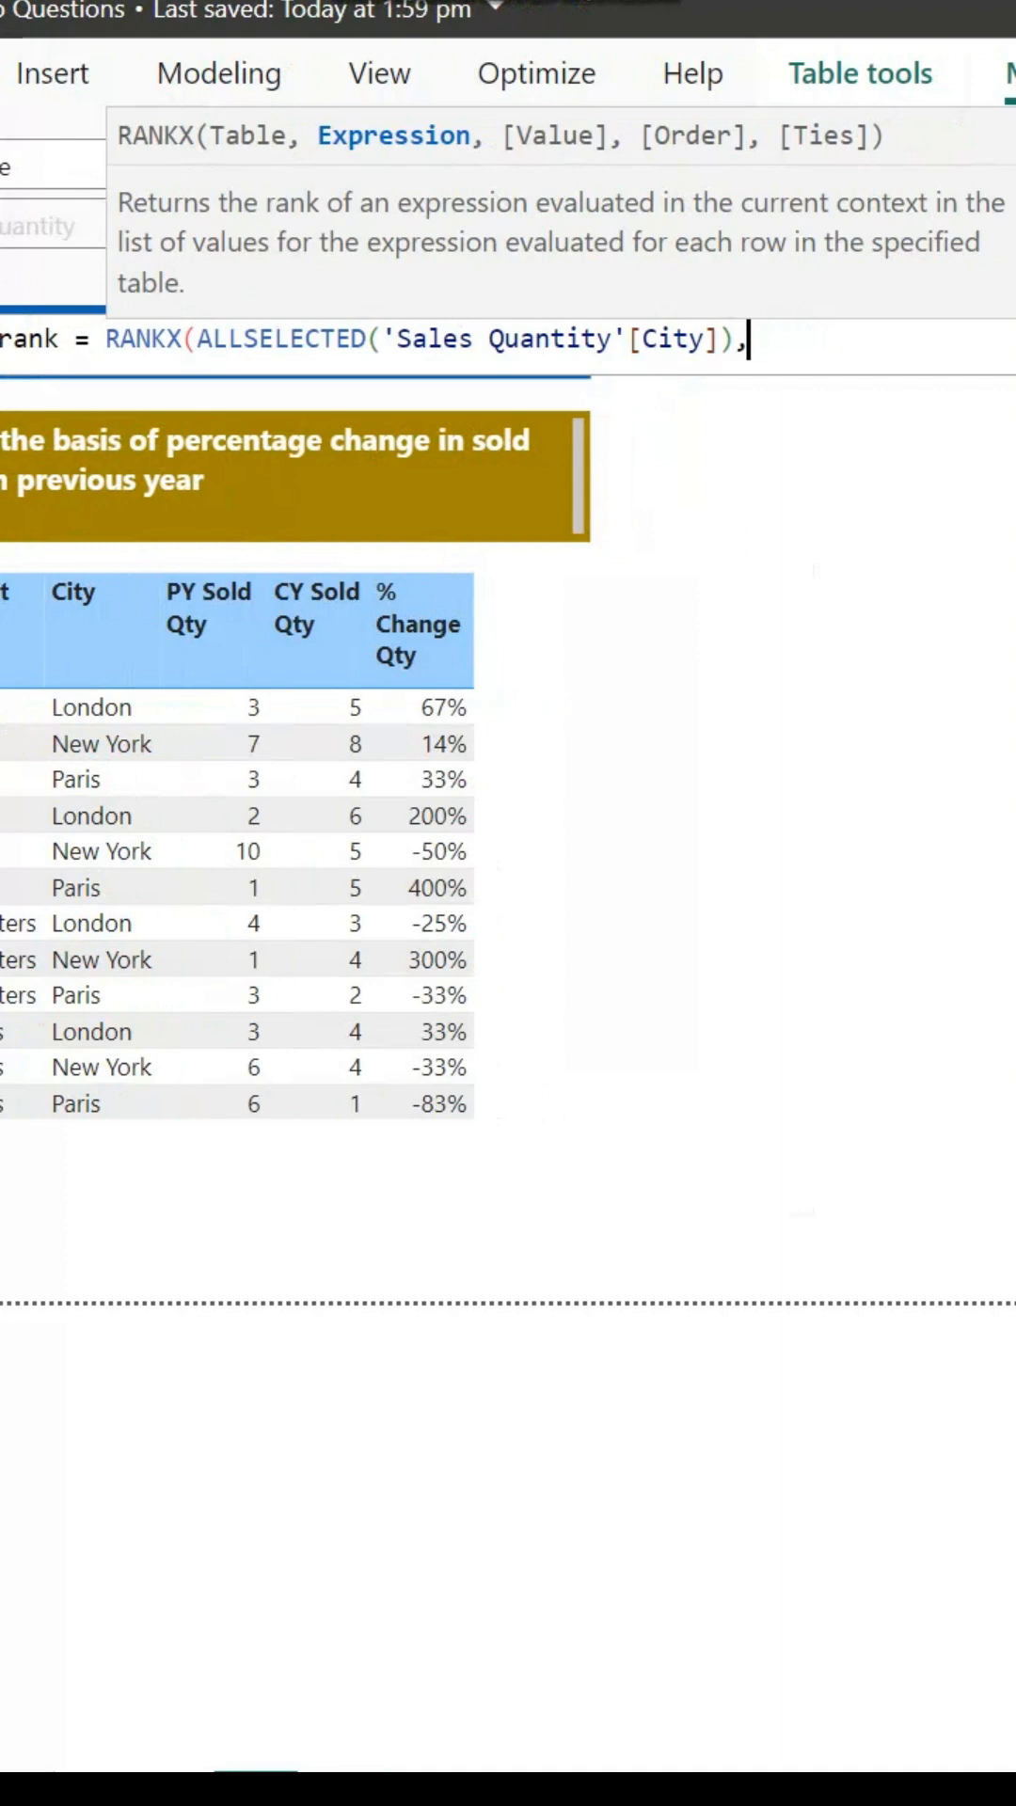
type("[% Change Qty]")
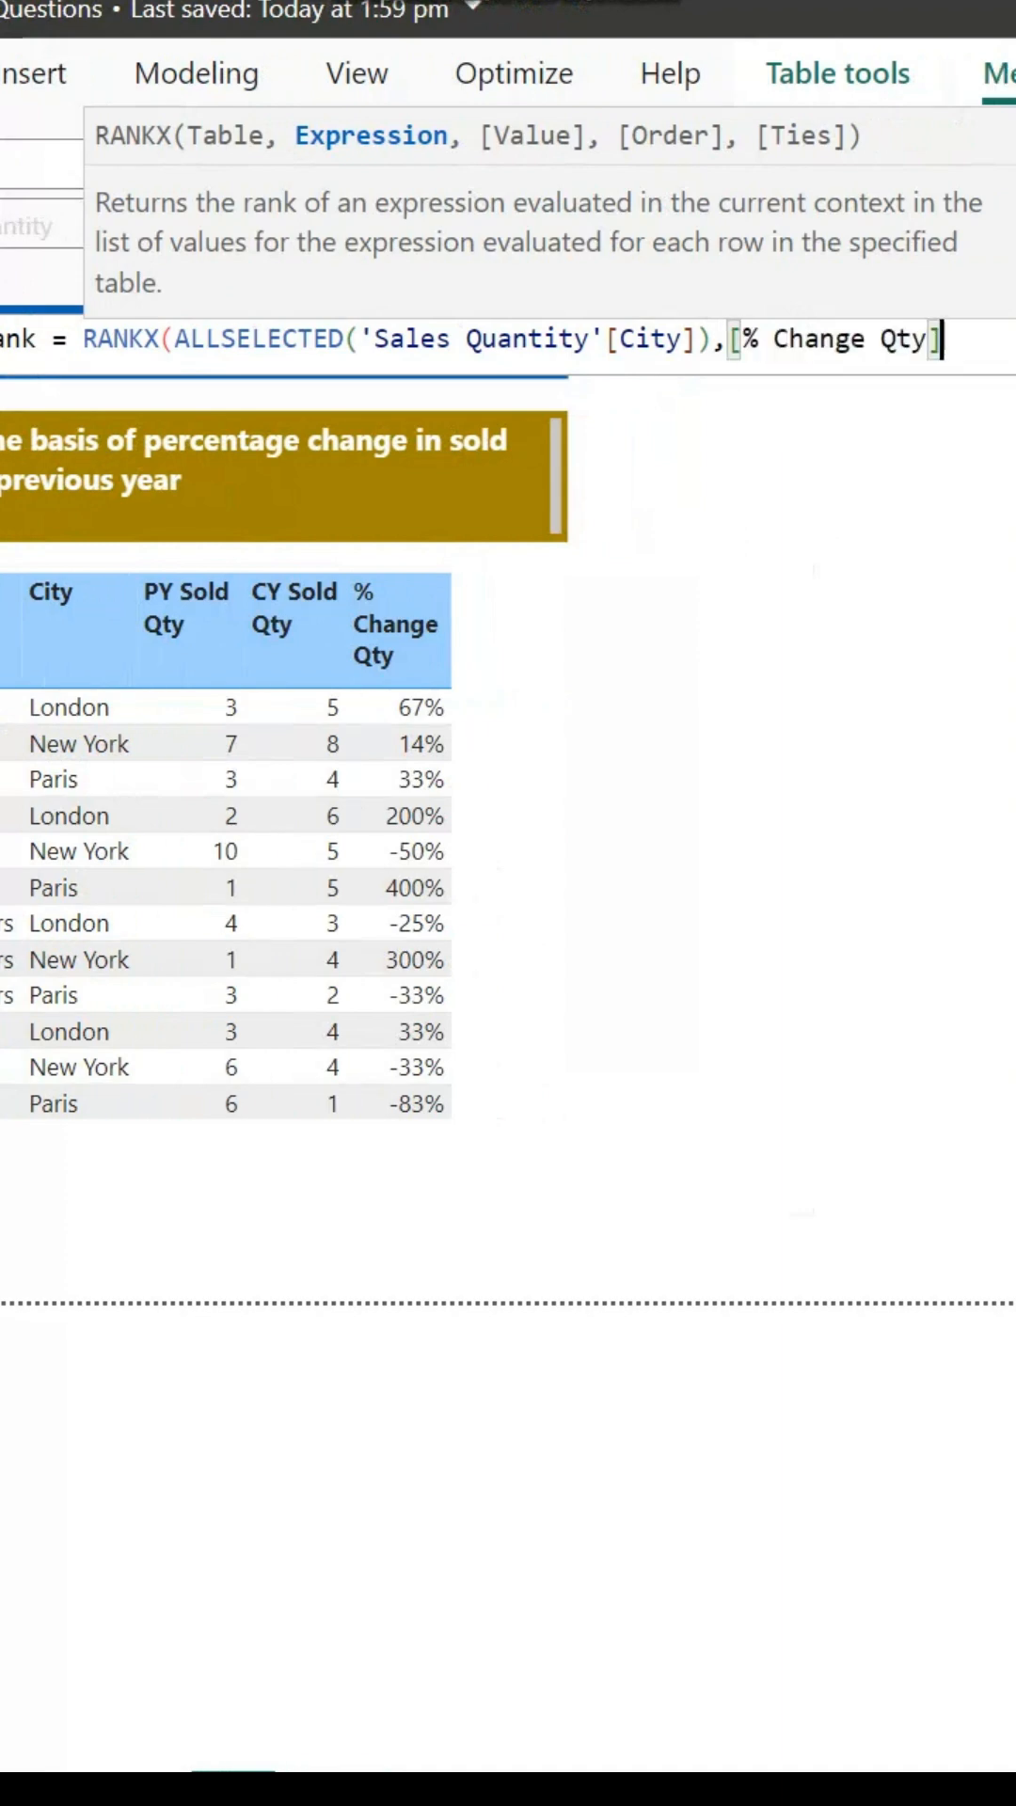
type(",")
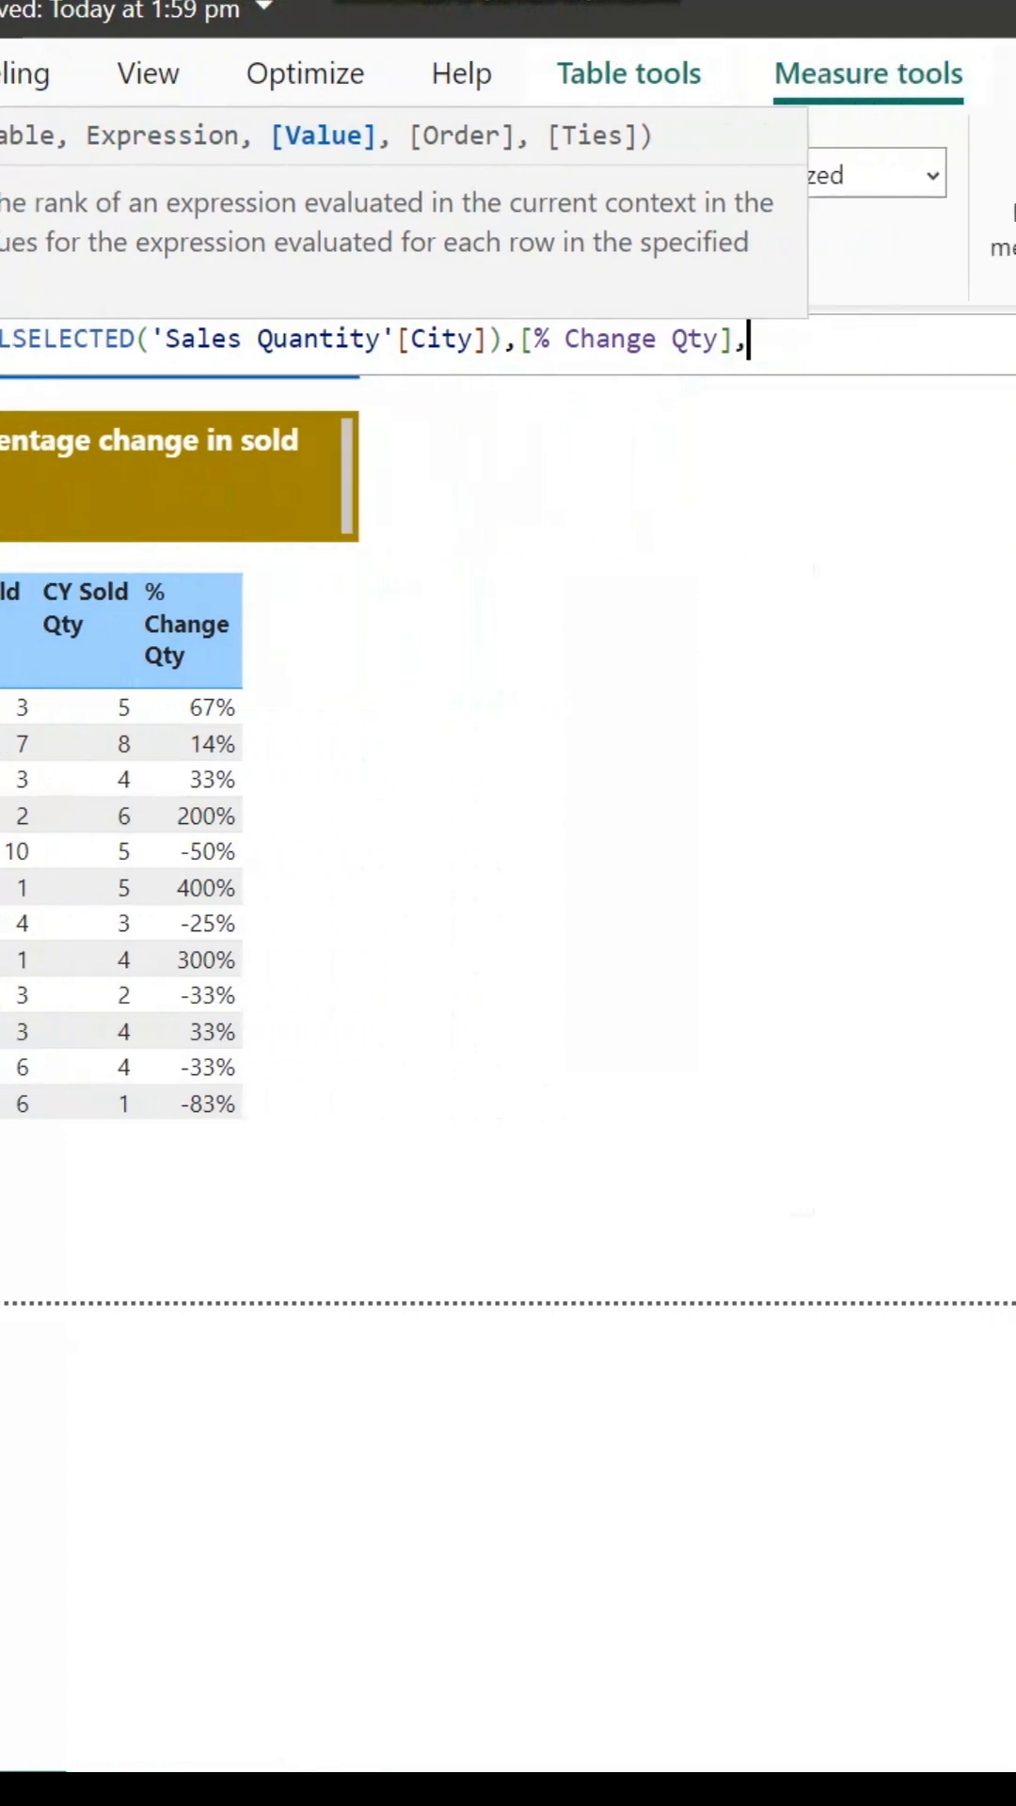
type(",")
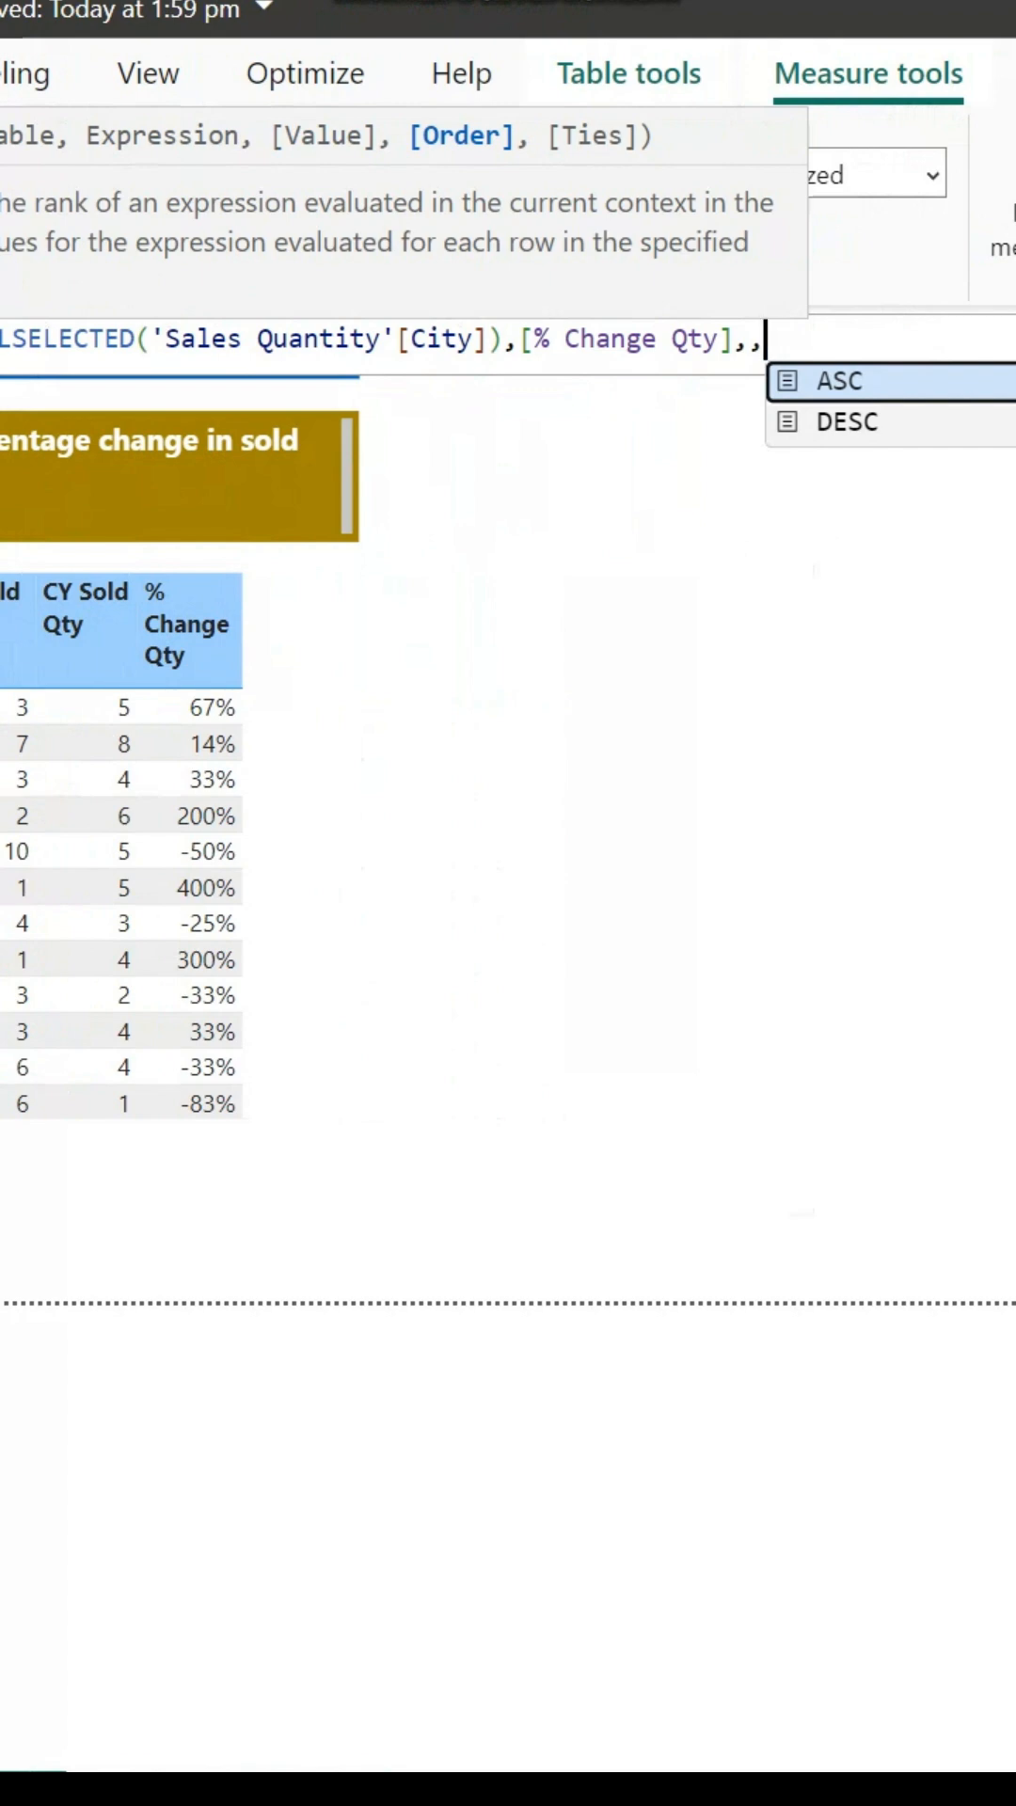
mouse_move(876, 423)
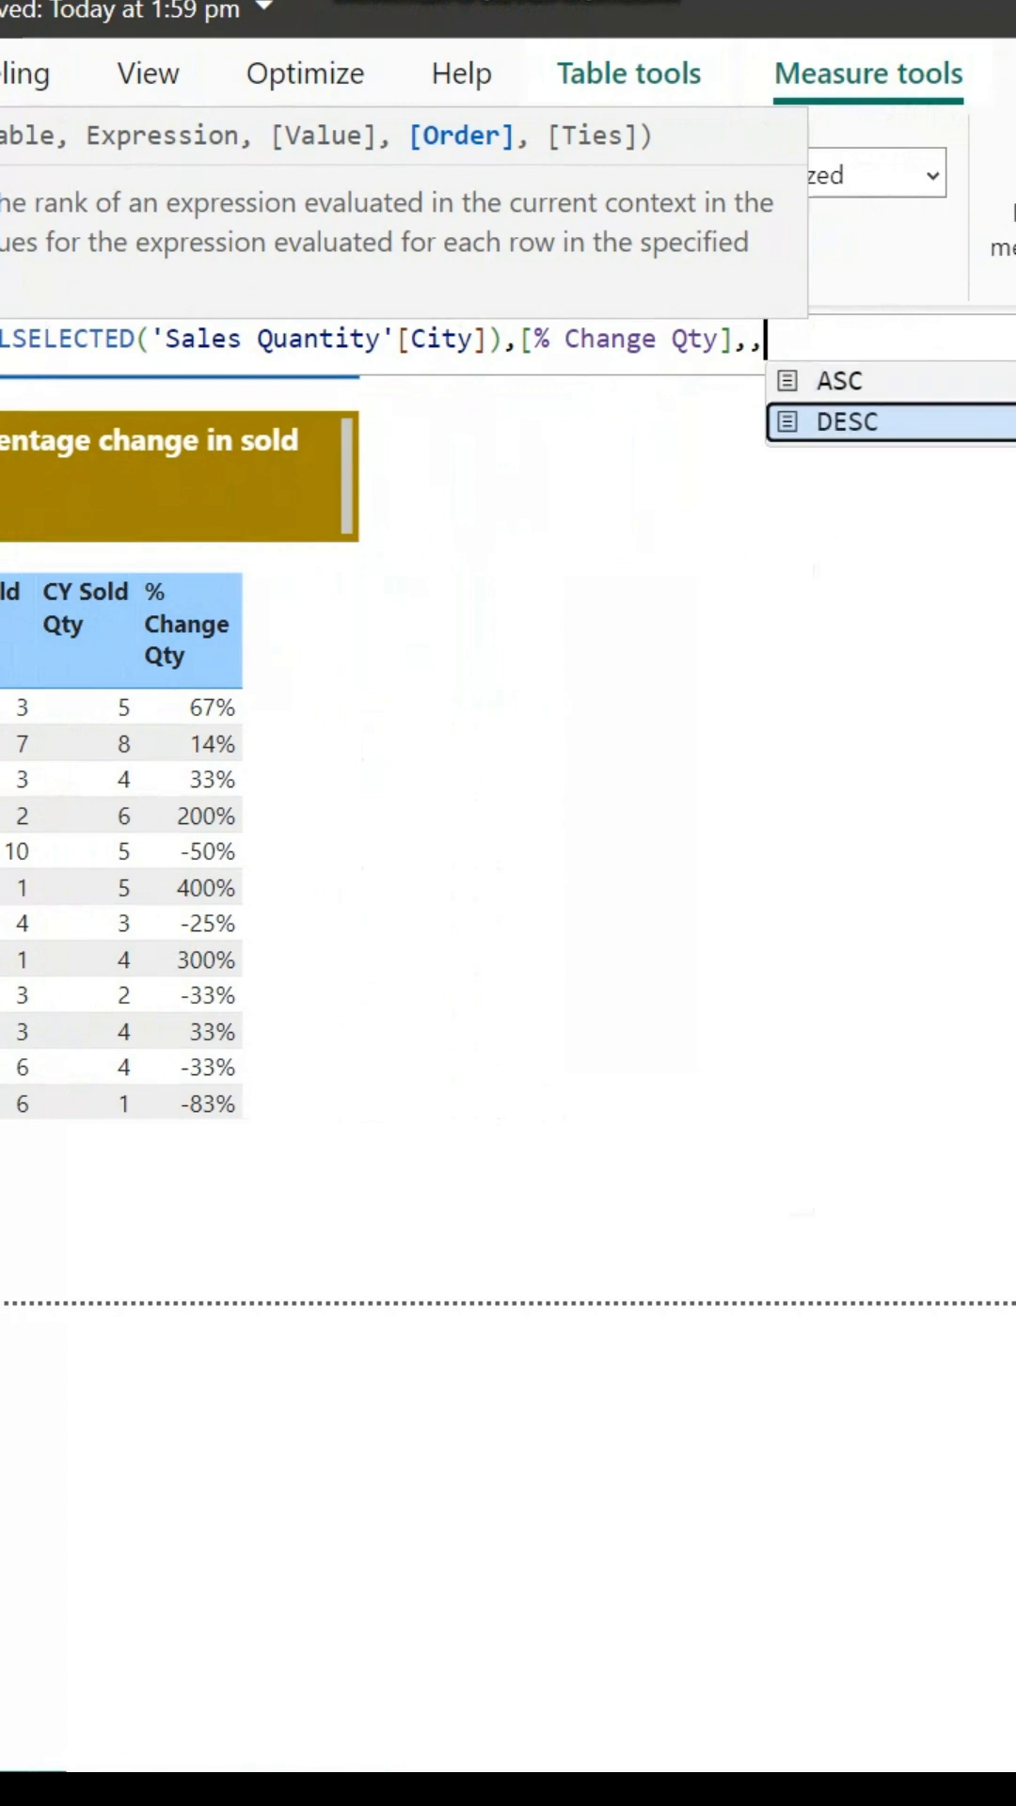
left_click(846, 421)
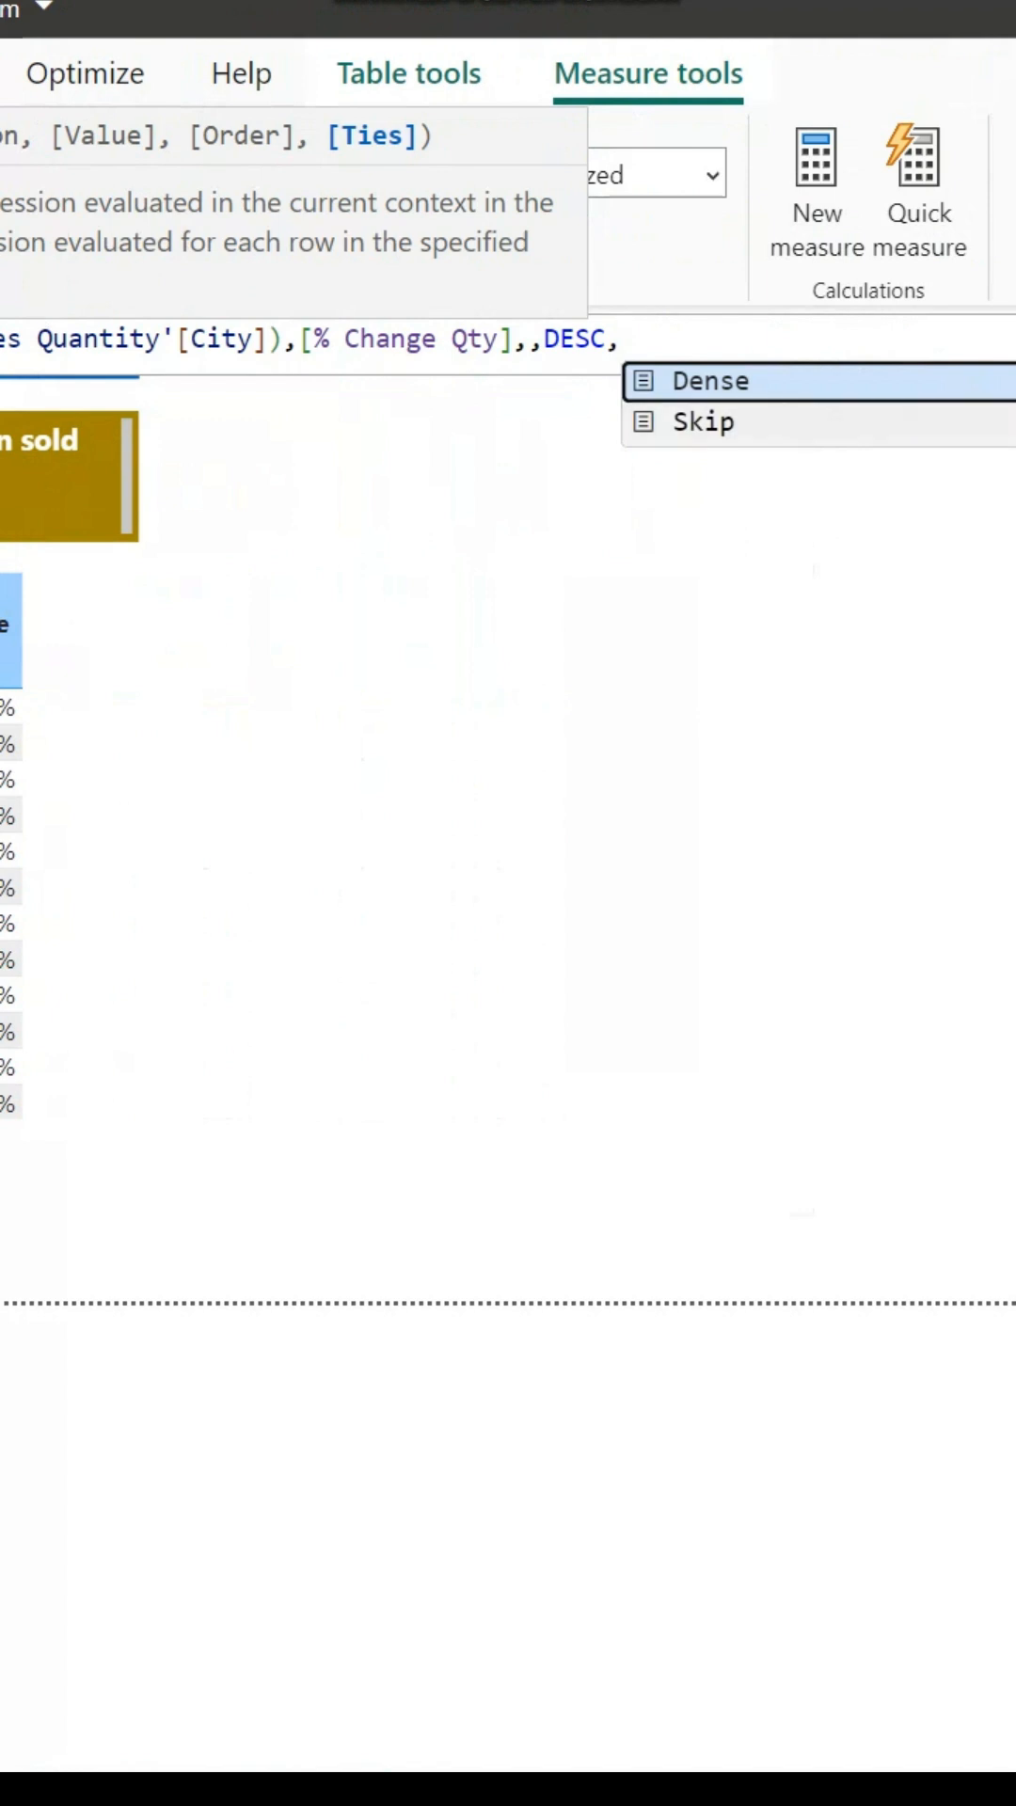
left_click(708, 381)
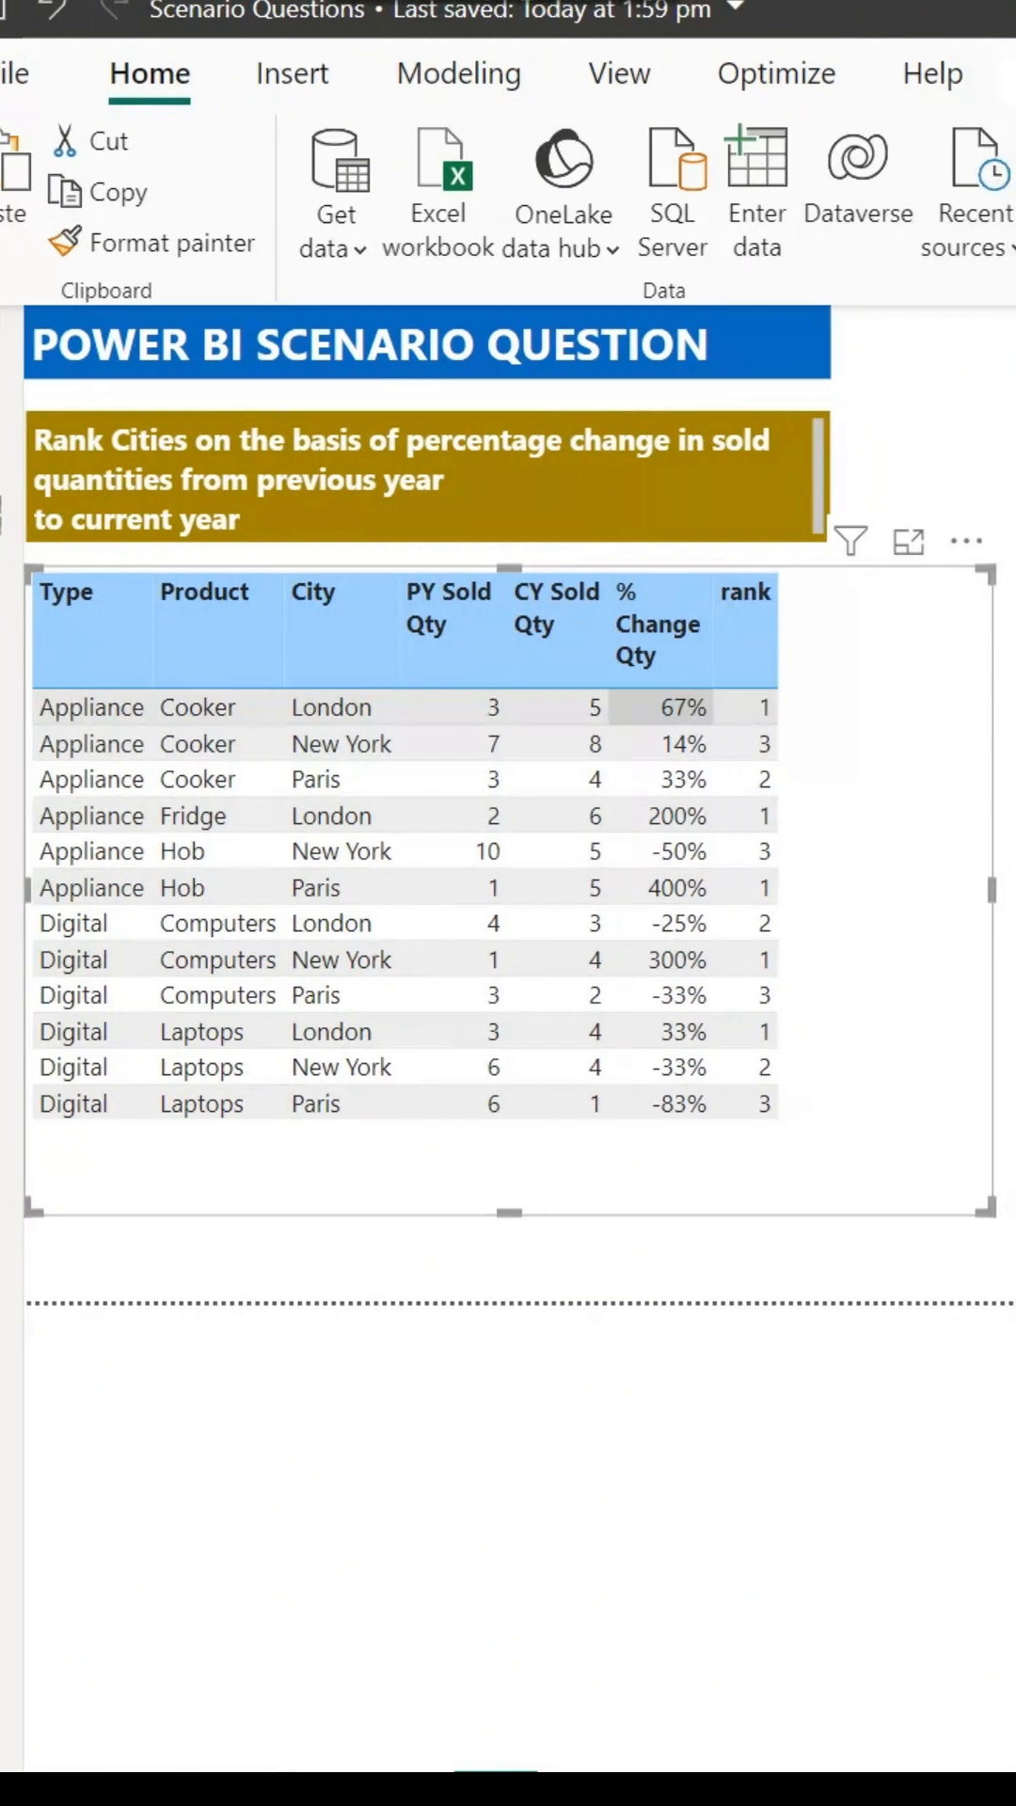
Step: Add the rank measure to the table visual and verify cities rank 1 to 3
left_click(341, 779)
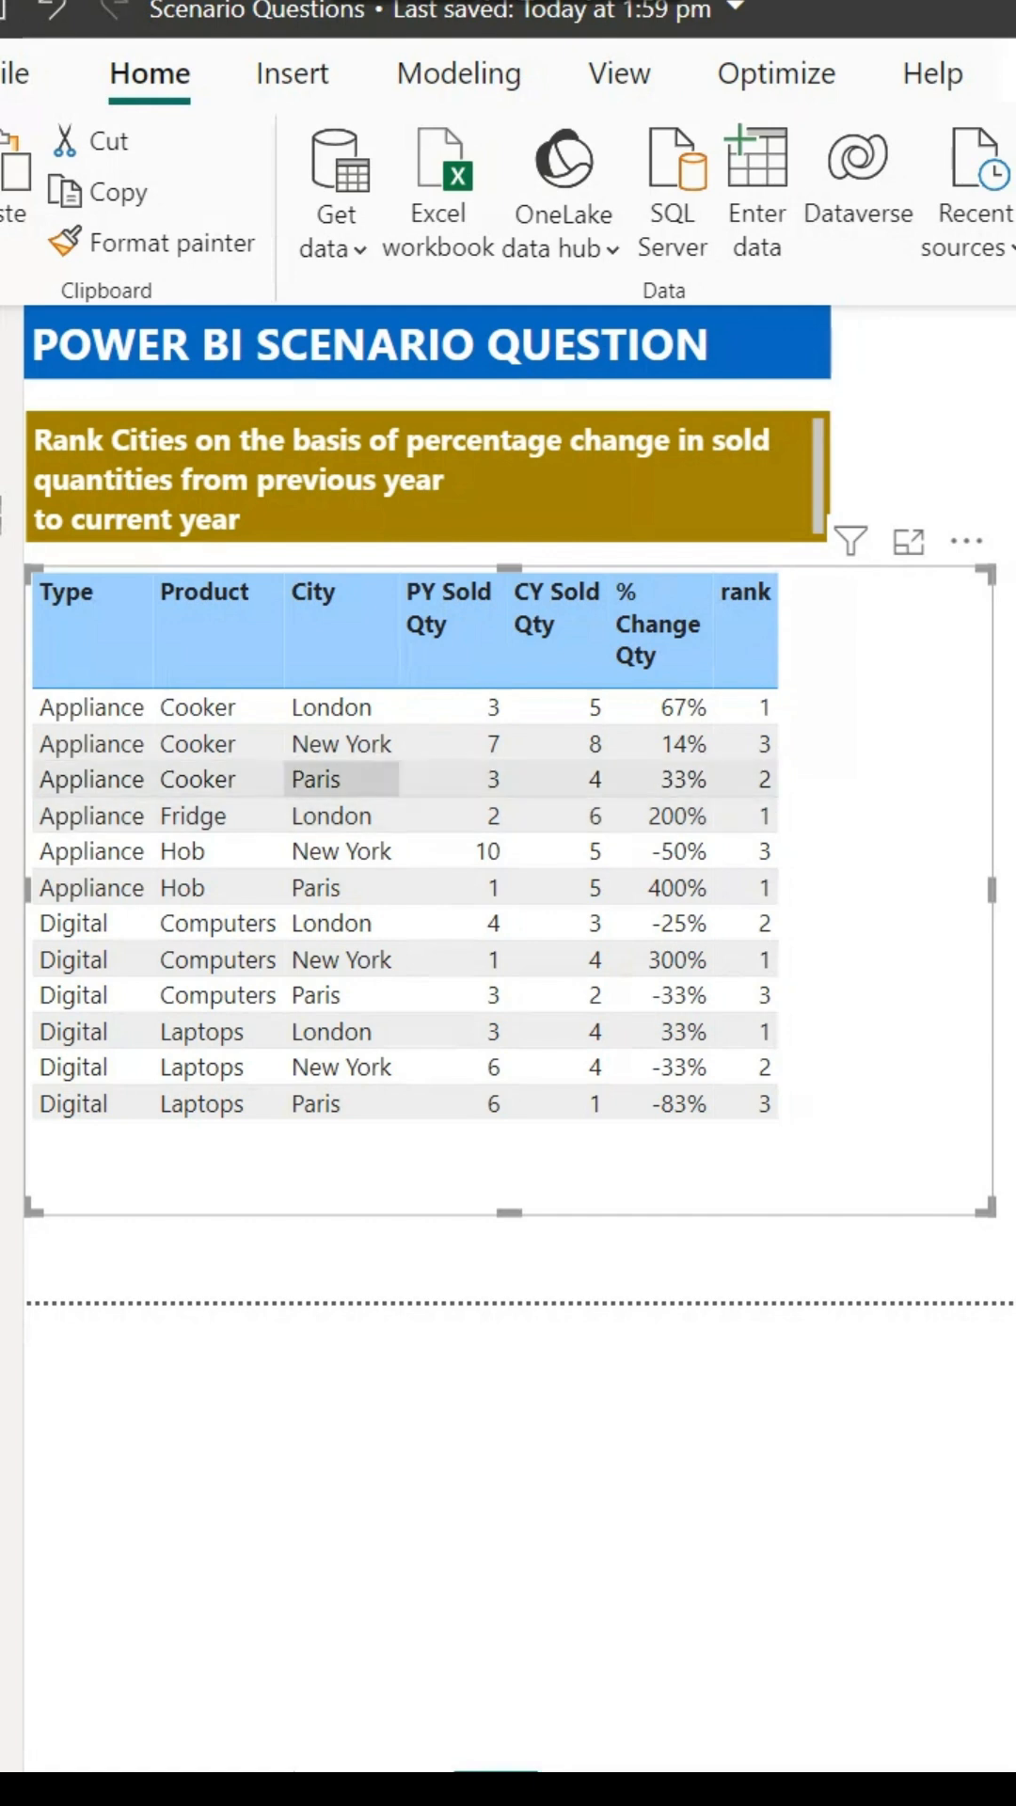
left_click(341, 743)
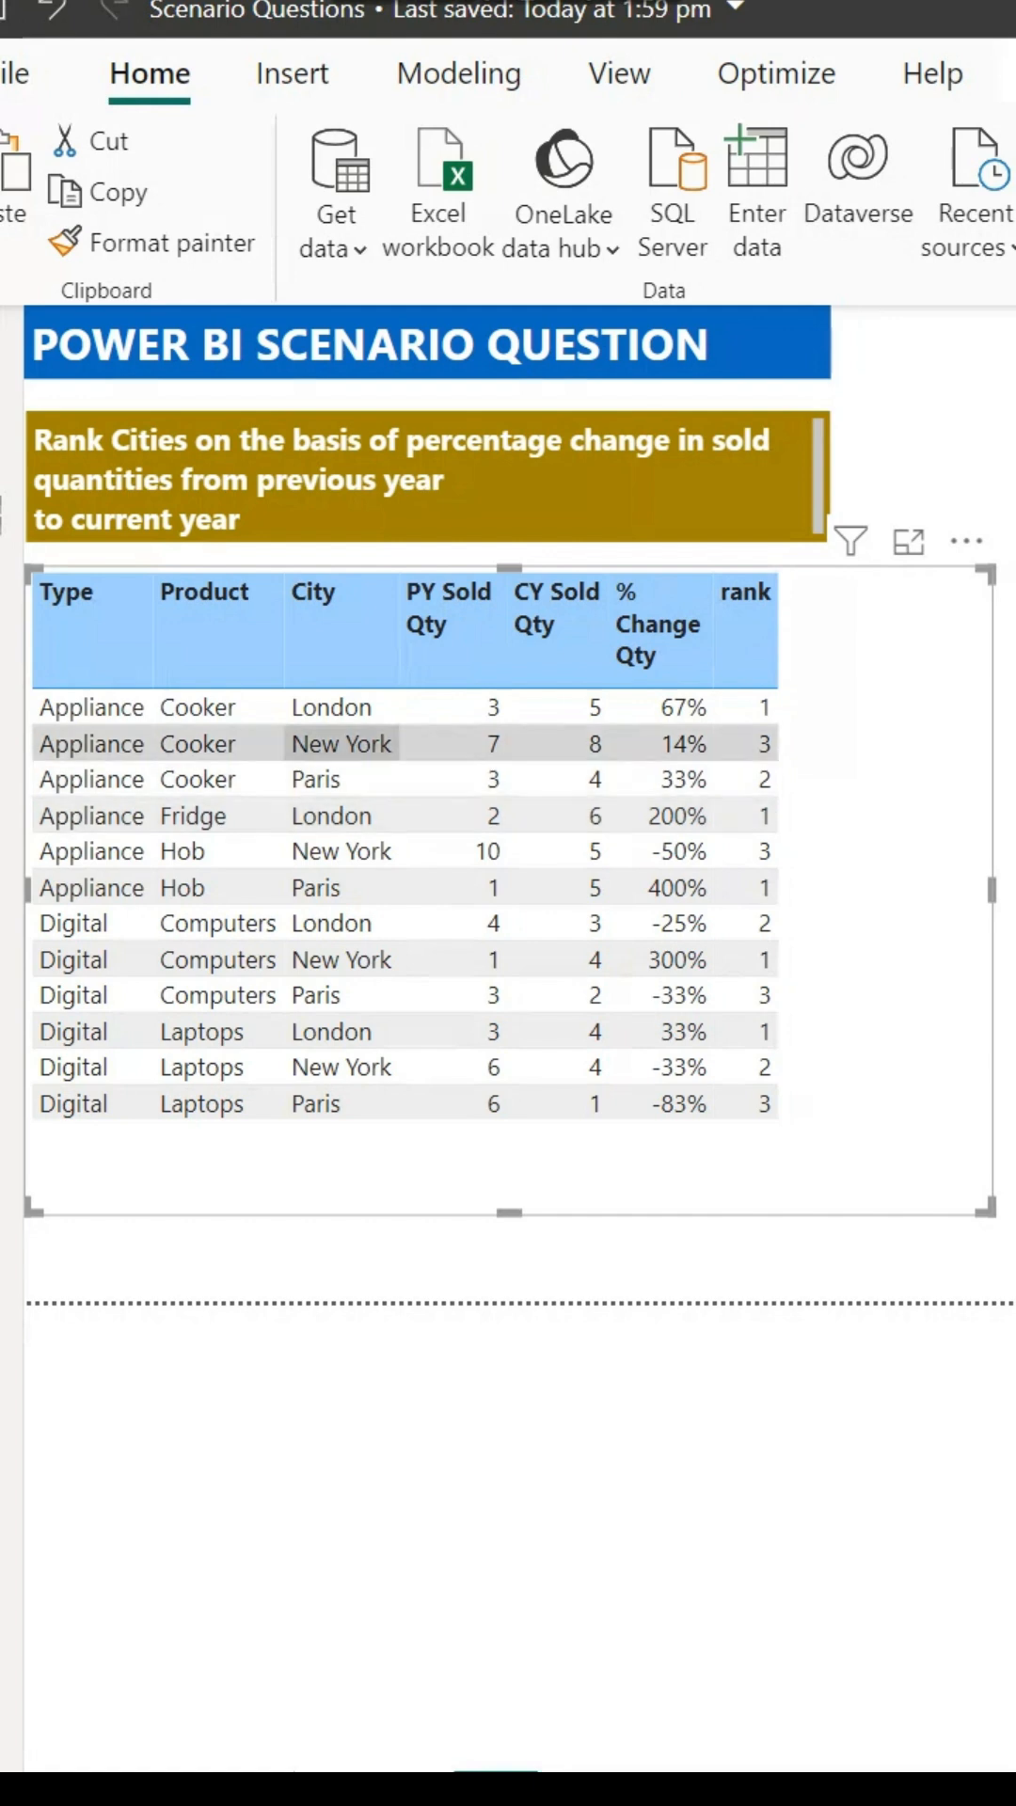
left_click(341, 779)
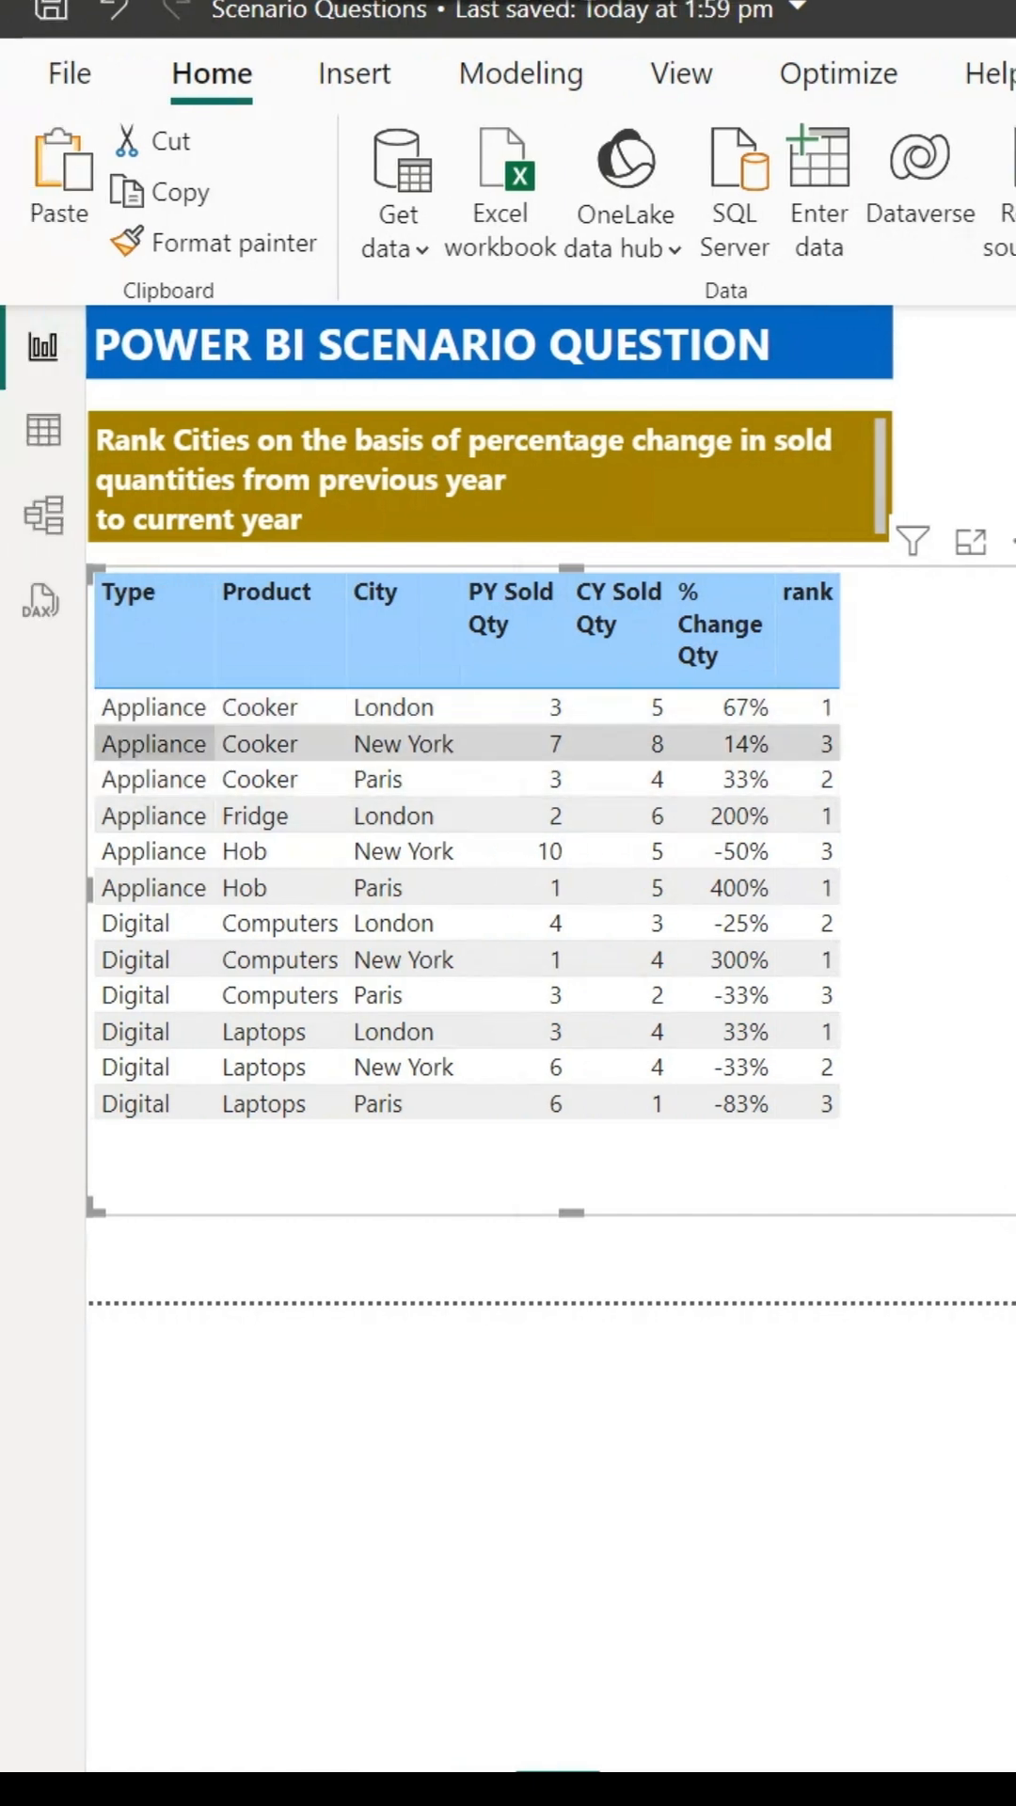
left_click(379, 887)
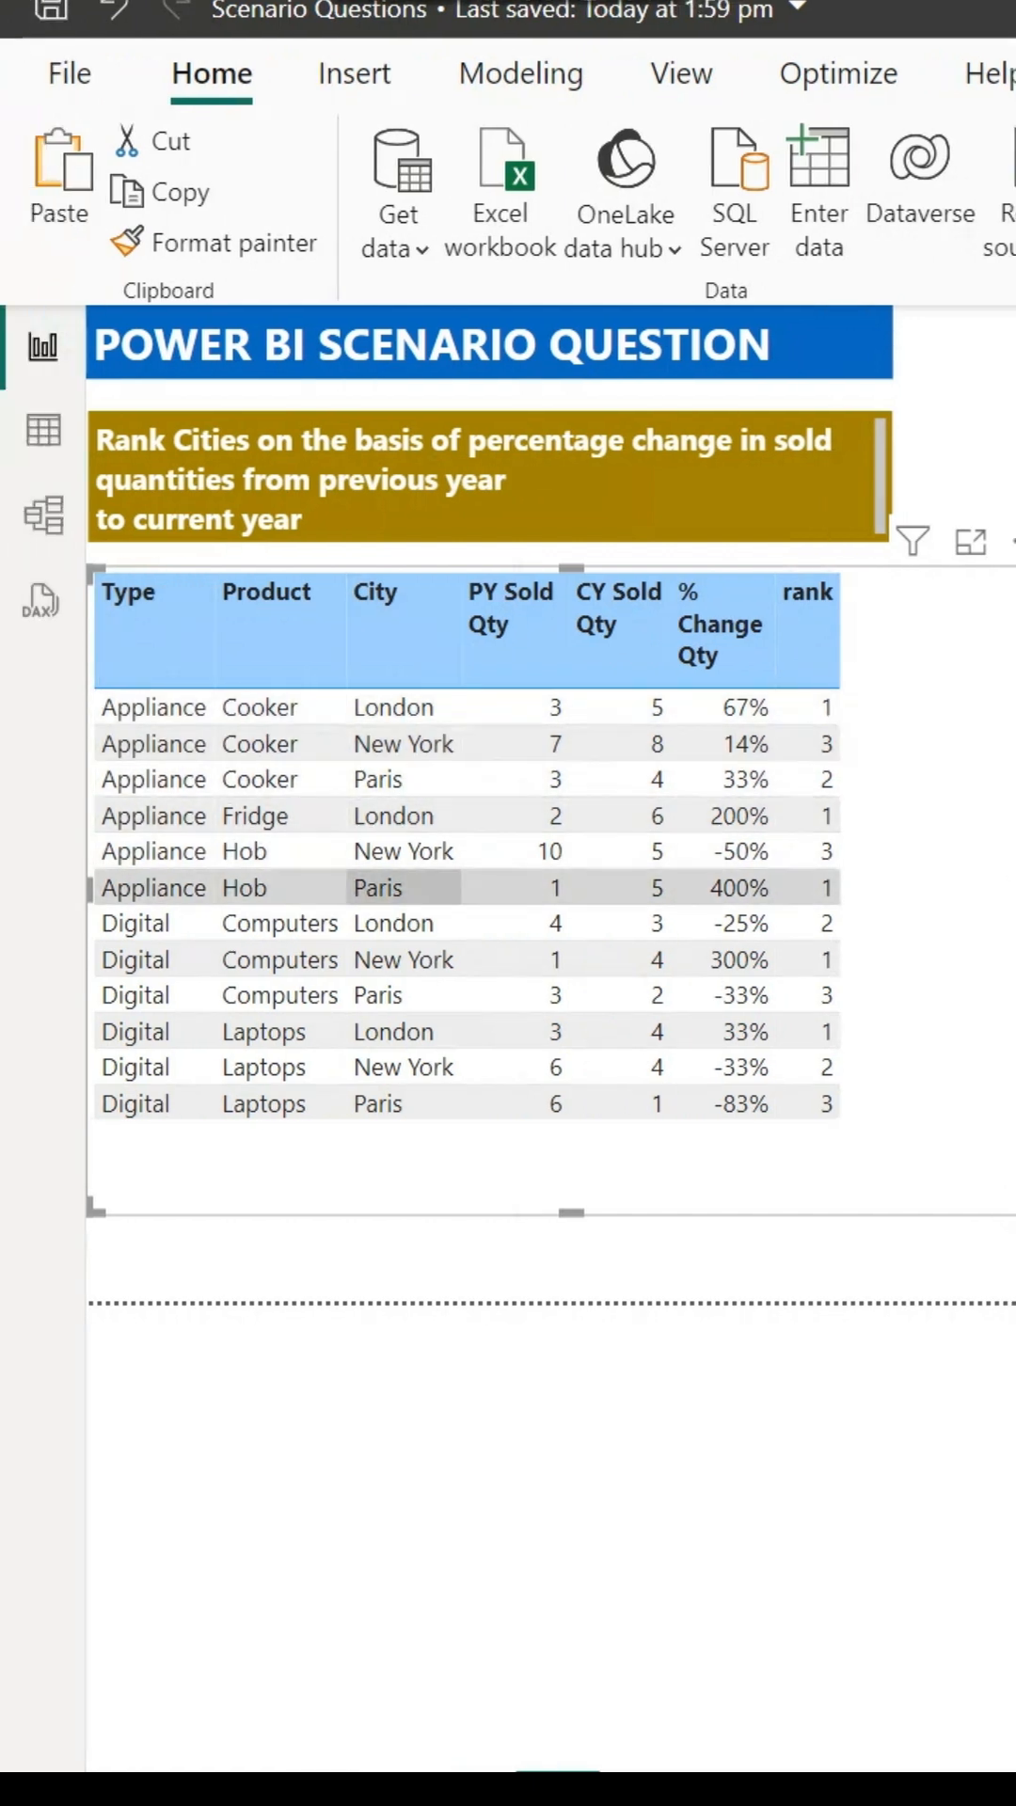